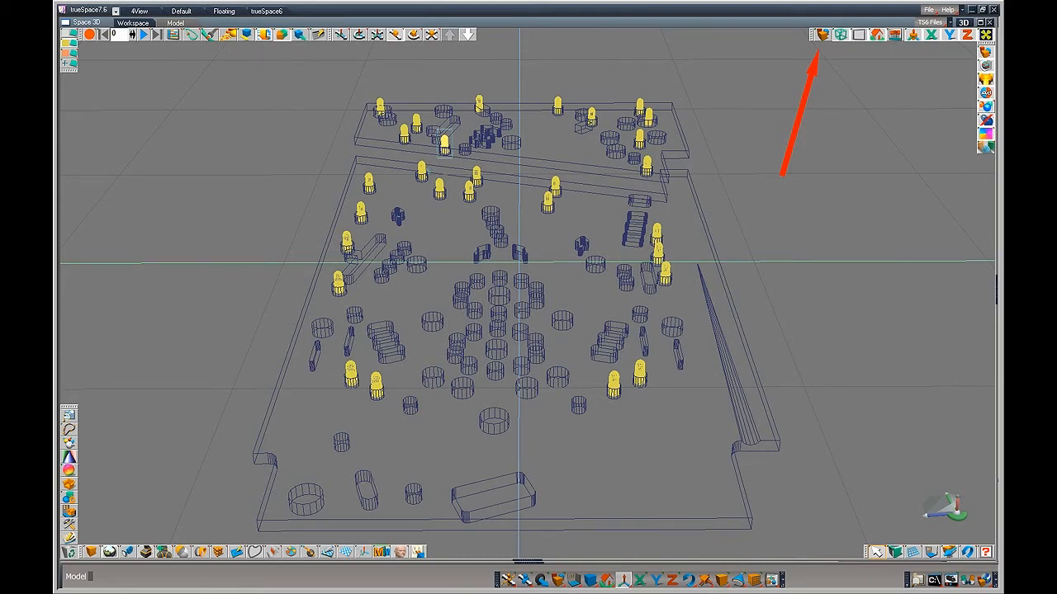
Switch the 3D view to Top view to see the playfield in plan.
left_click(823, 34)
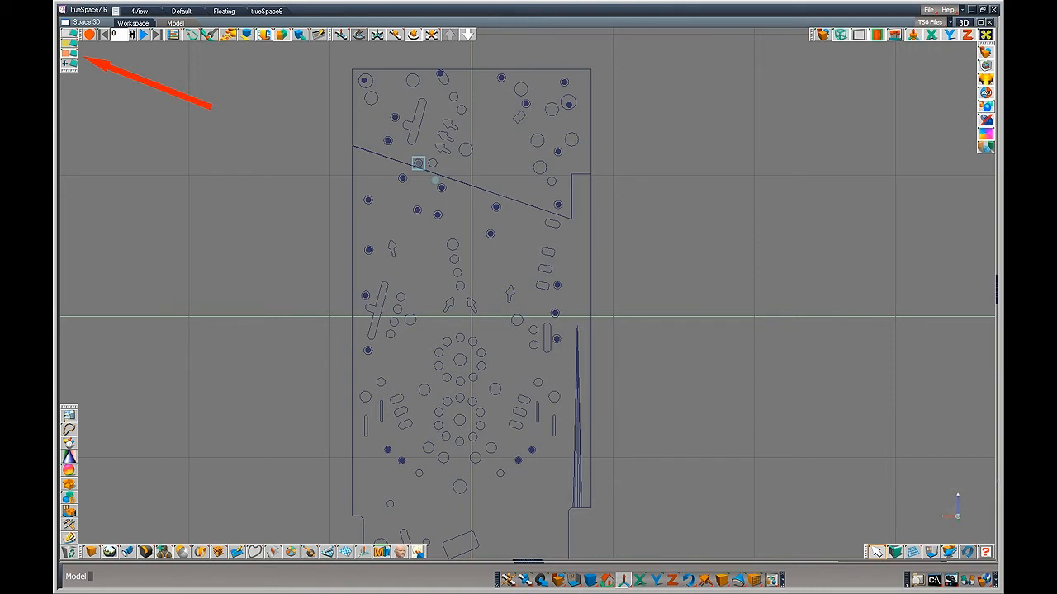
left_click(931, 35)
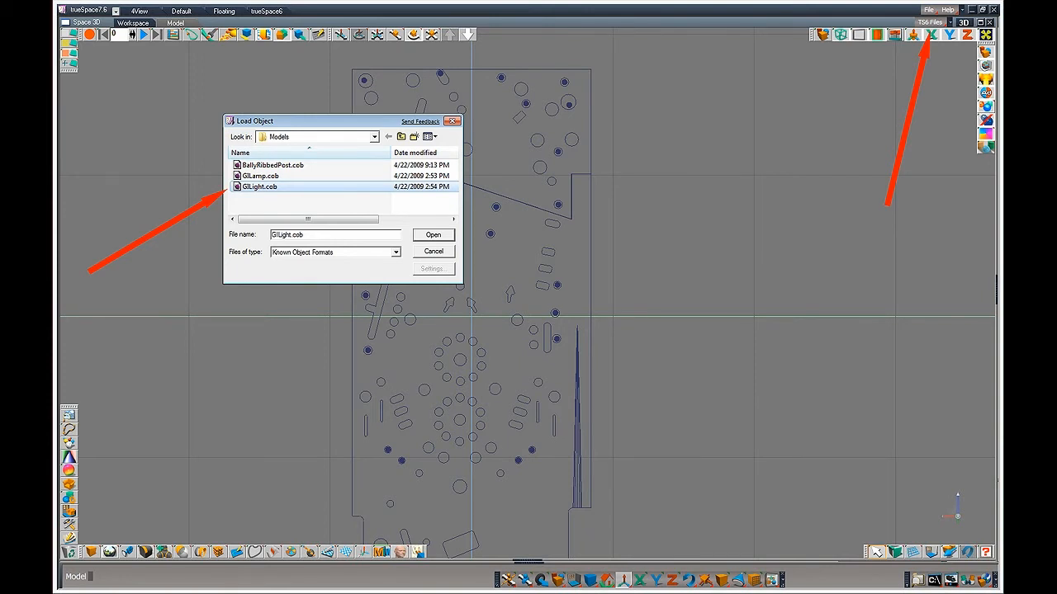
Load GILight.cob from the Models folder into the scene.
left_click(433, 234)
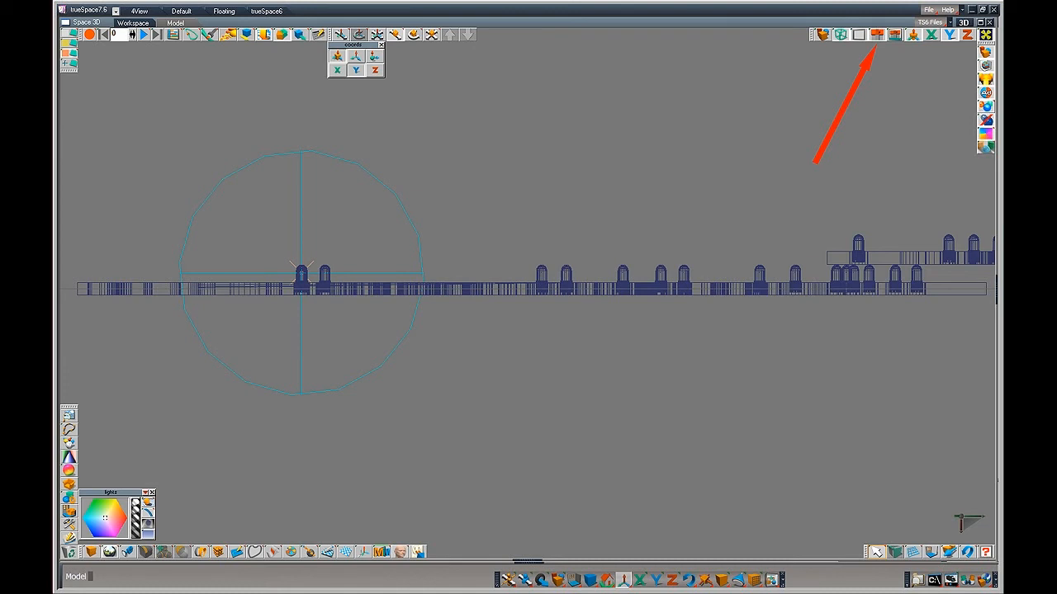
Return to perspective view and render the playfield with every GI lamp lit.
left_click(877, 35)
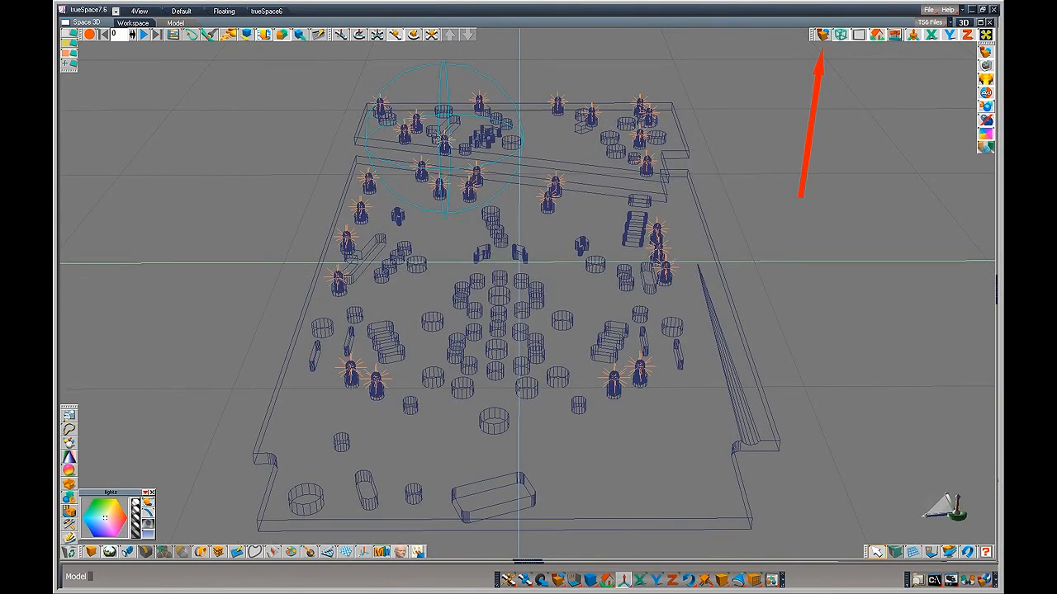
left_click(825, 34)
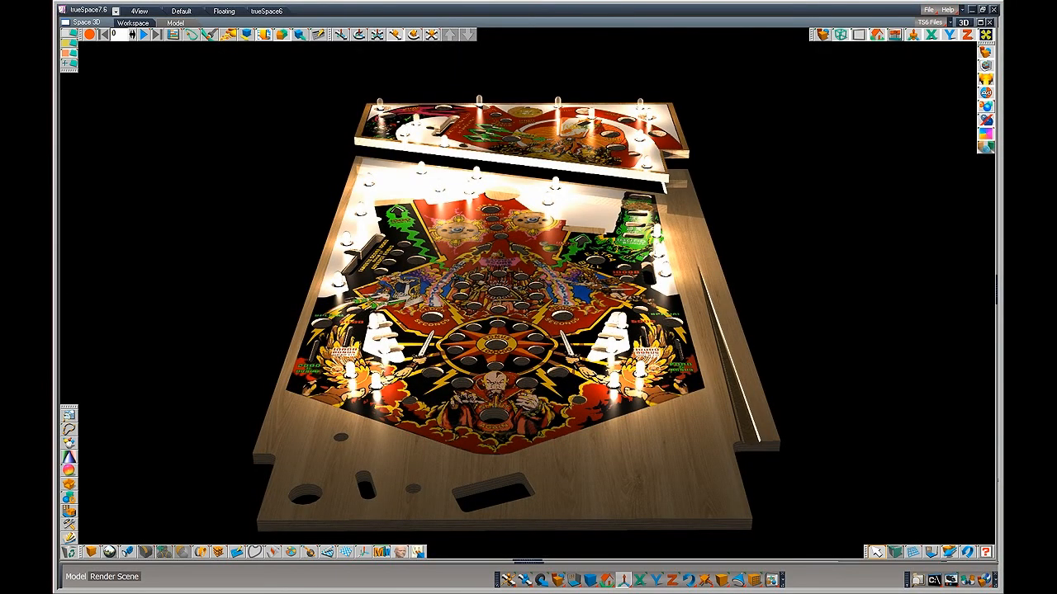